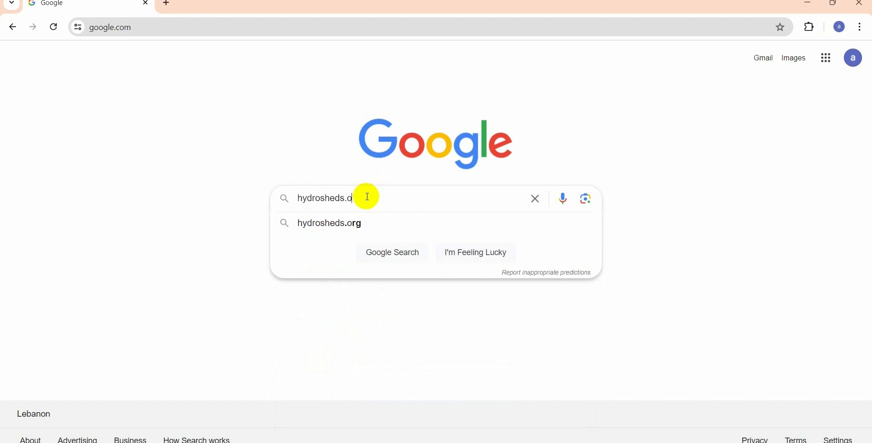
Step: Download the global HydroRIVERS shapefile from the HydroSHEDS data products page
left_click(329, 223)
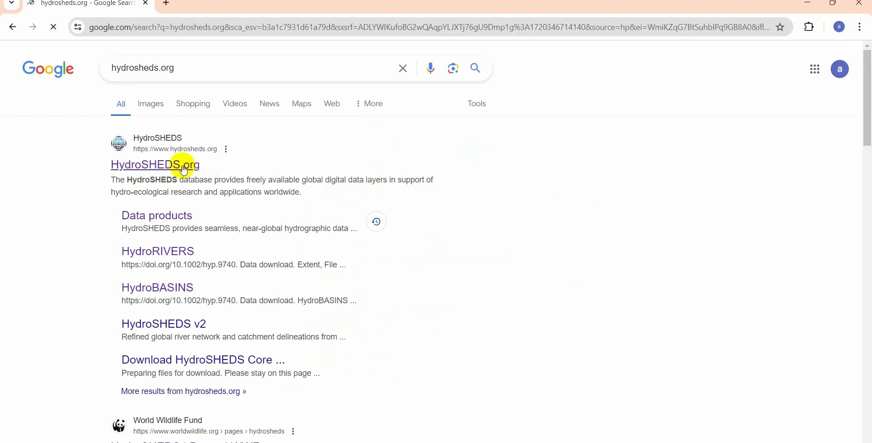
left_click(154, 164)
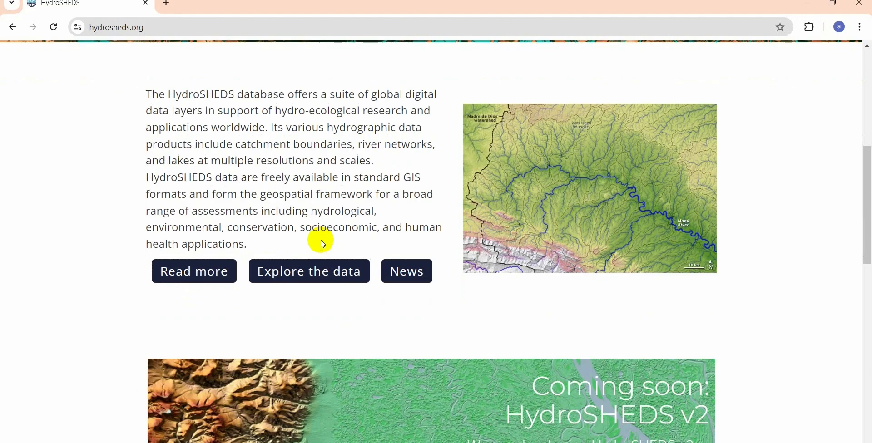
left_click(309, 271)
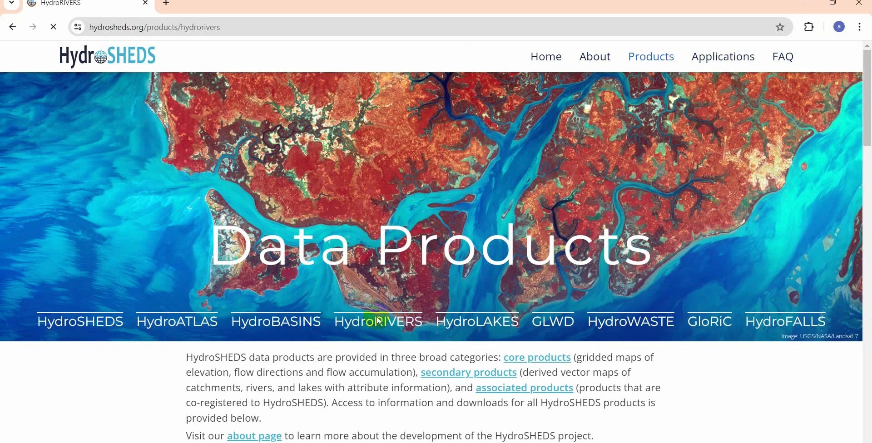
scroll("down", 3)
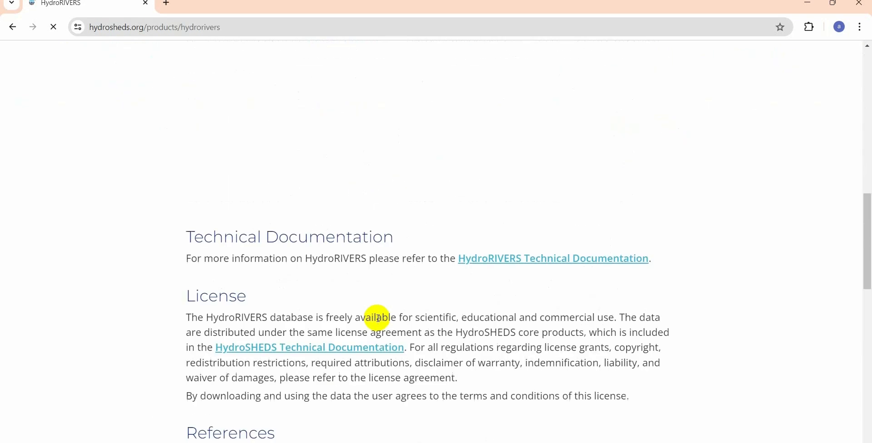
scroll("up", 3)
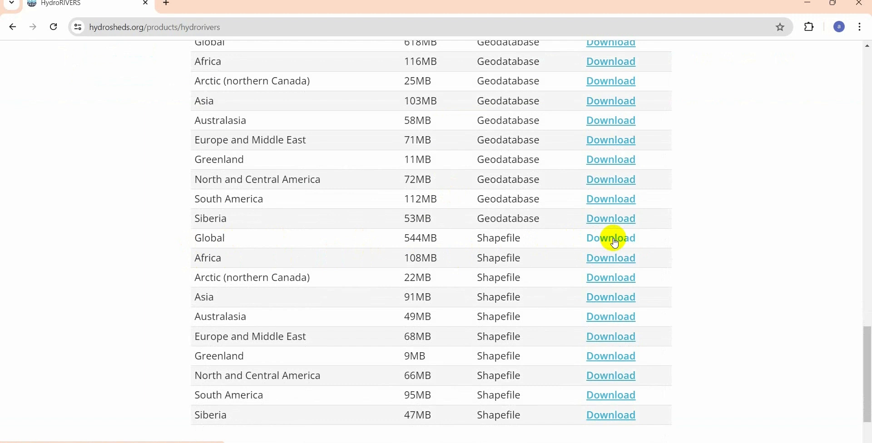
left_click(610, 238)
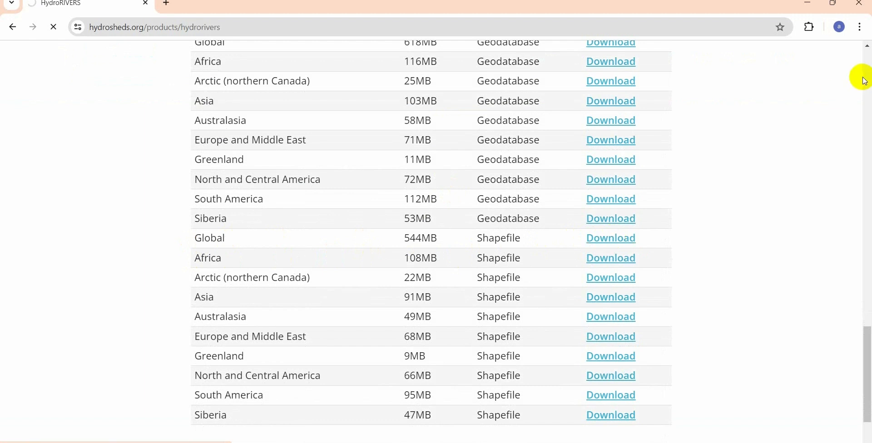
Step: Extract the contents of the downloaded world river zip archive
left_click(818, 26)
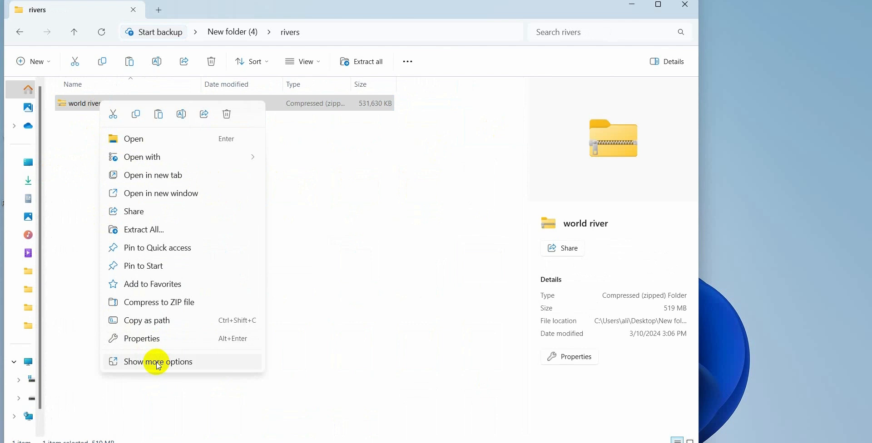
left_click(158, 363)
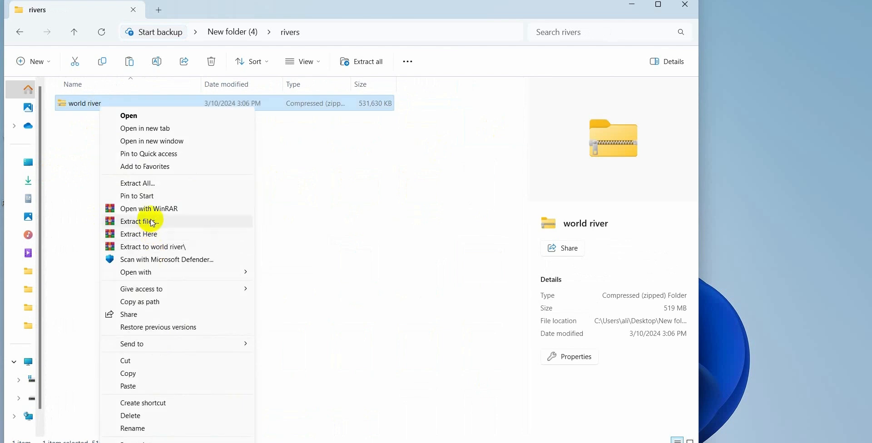
left_click(138, 233)
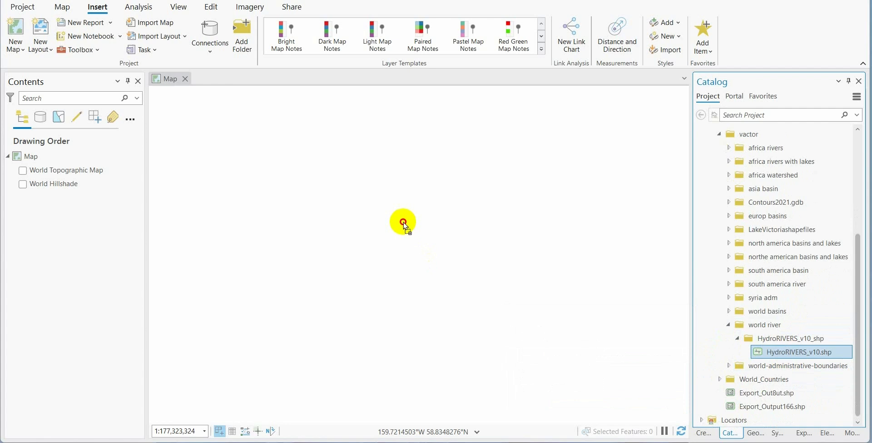
Step: Add HydroRIVERS_v10.shp to the map and bring up the Geoprocessing pane
double_click(799, 351)
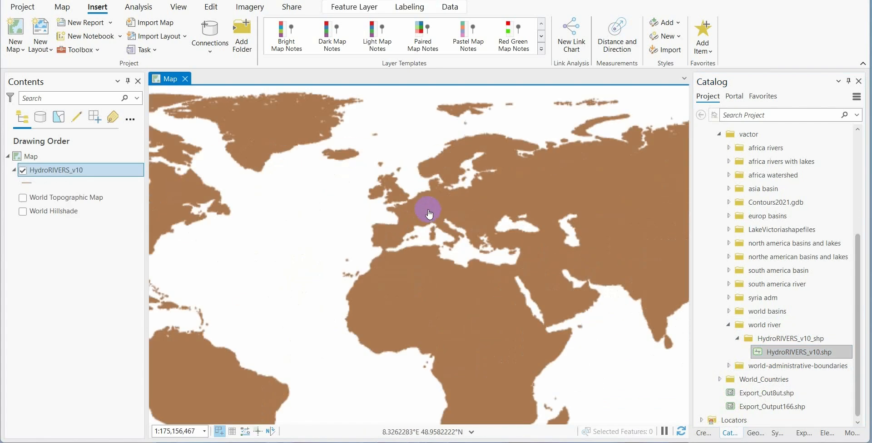
scroll("up", 3)
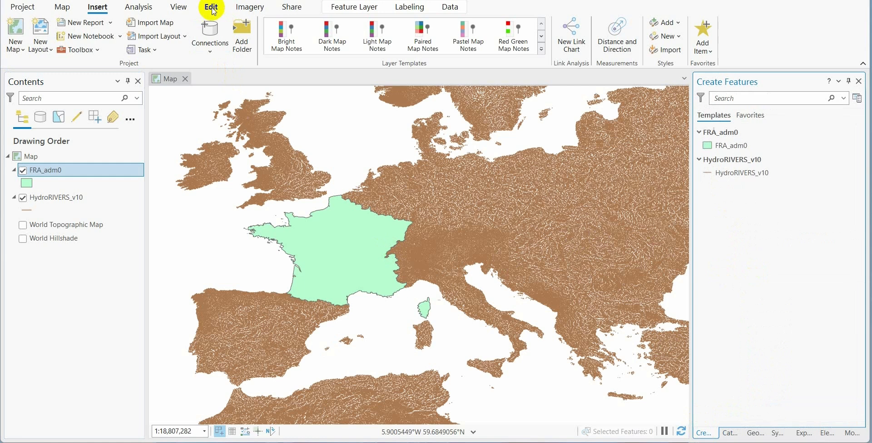
left_click(179, 7)
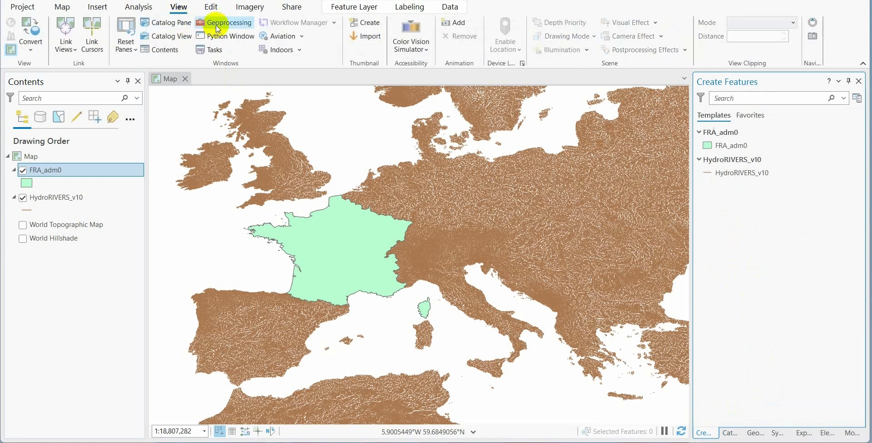
left_click(229, 22)
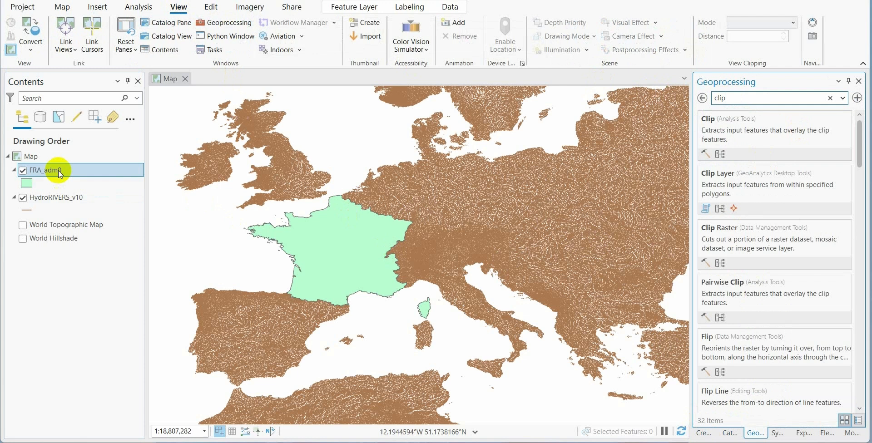
Step: Clip HydroRIVERS_v10 to the FRA_adm0 boundary and remove the original world rivers layer
left_click(707, 118)
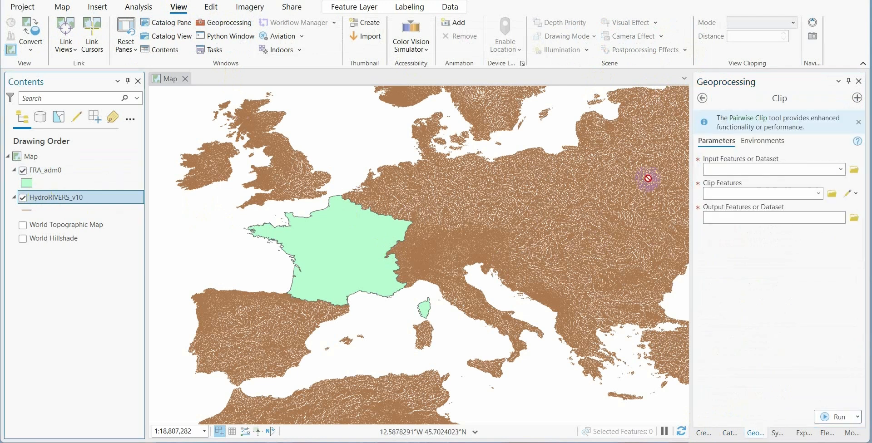
left_click(772, 170)
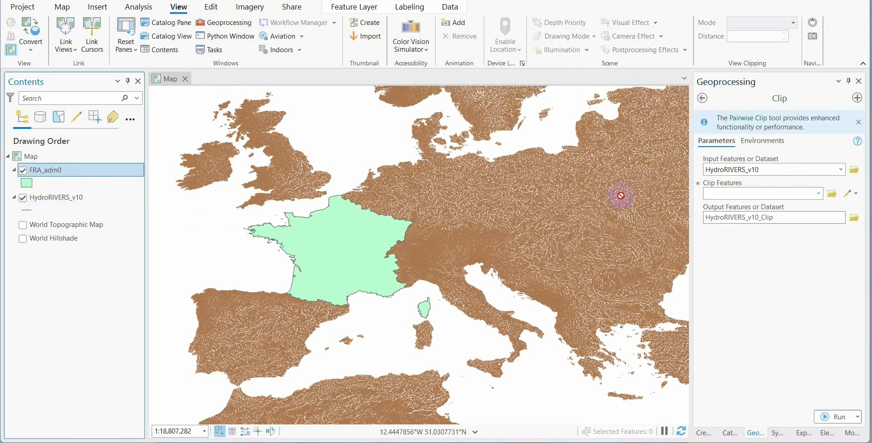
left_click(762, 193)
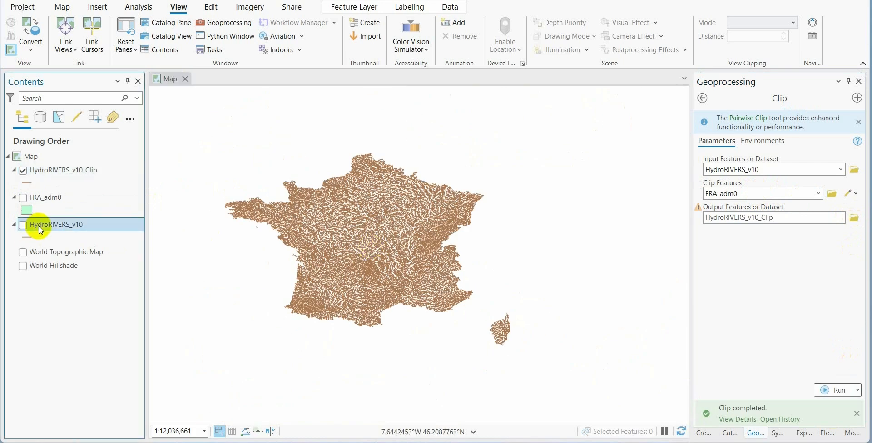
right_click(57, 224)
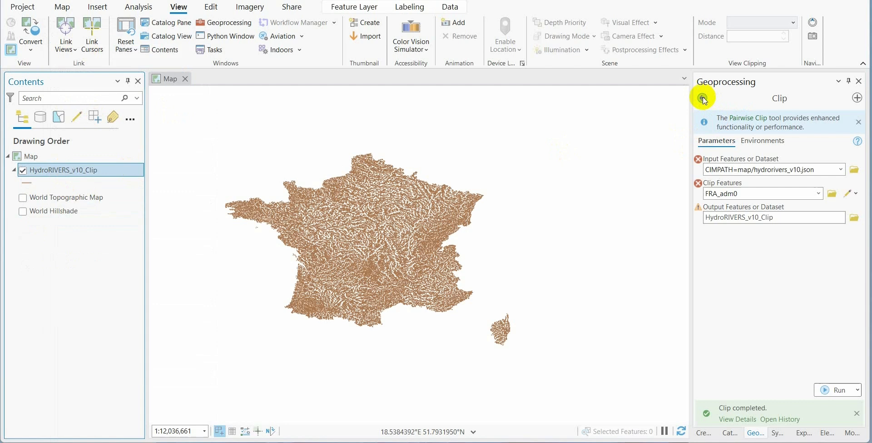
left_click(702, 98)
type("split by attribute")
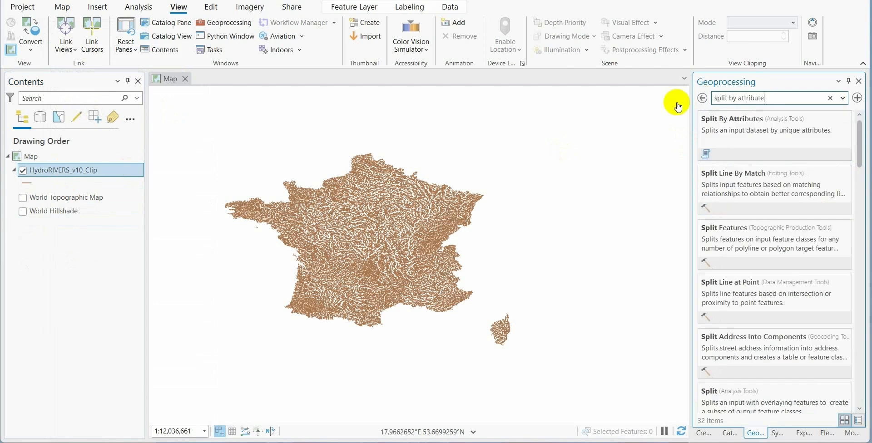
Step: Split HydroRIVERS_v10_Clip by ORD_STRA into shapefiles 1–7 in the Orders folder and check them in the Catalog
left_click(732, 118)
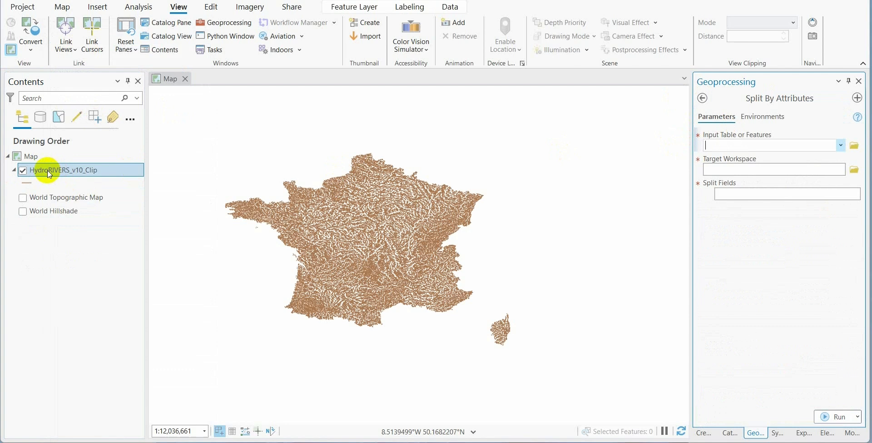
left_click(772, 146)
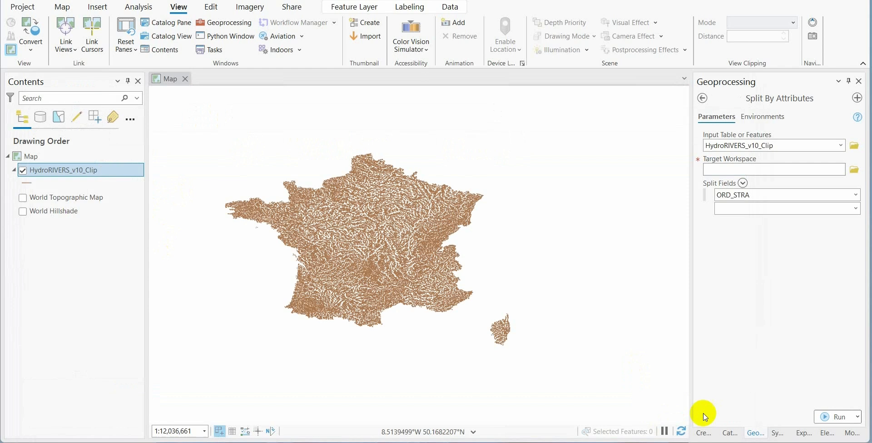
left_click(730, 433)
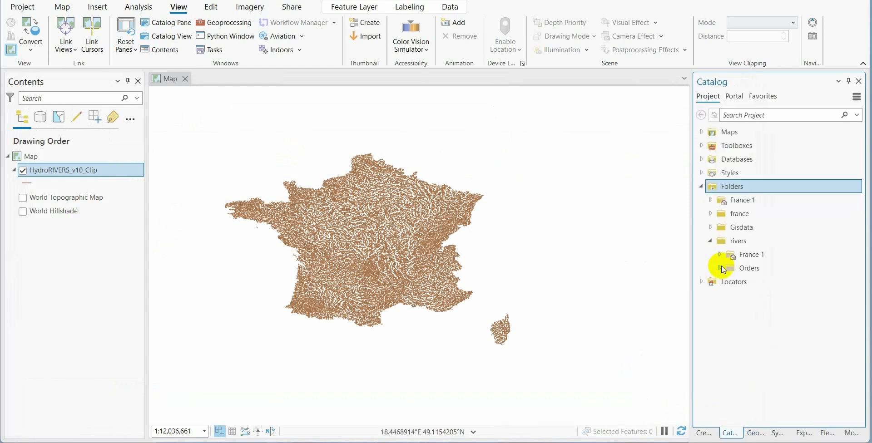
left_click(720, 267)
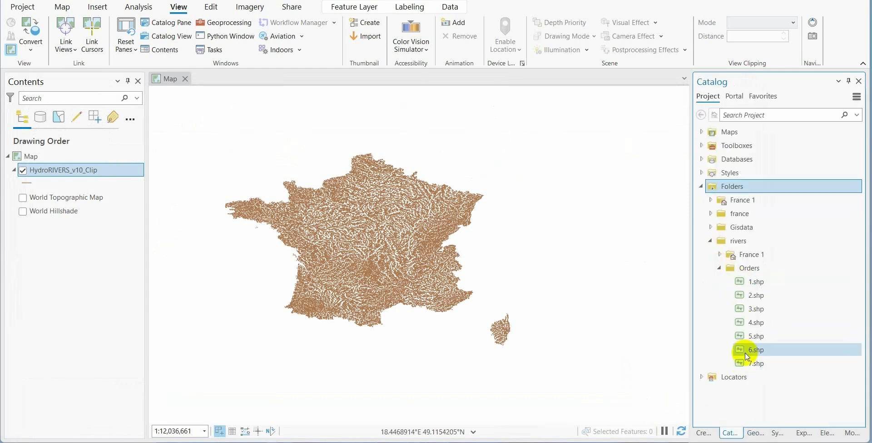
right_click(50, 170)
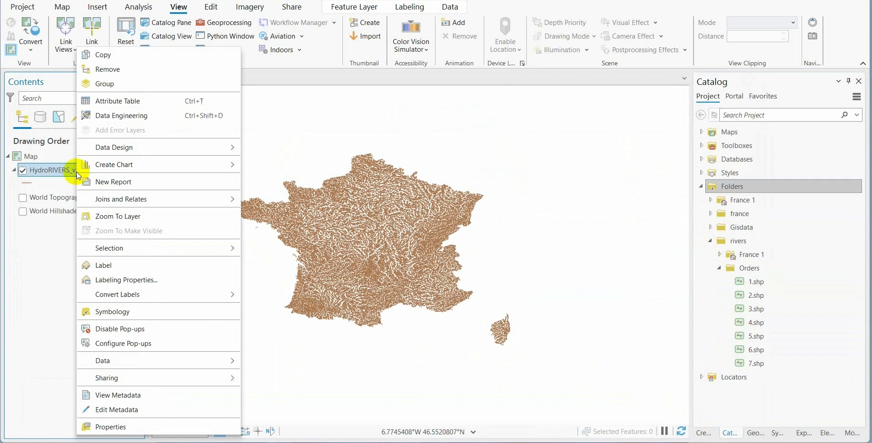
Step: Replace the clipped layer with the order 1 rivers and merge all its features into one
left_click(108, 69)
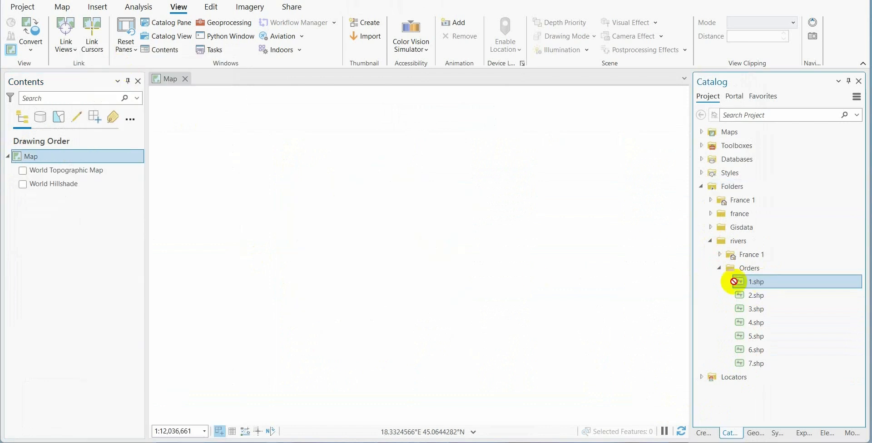
double_click(757, 281)
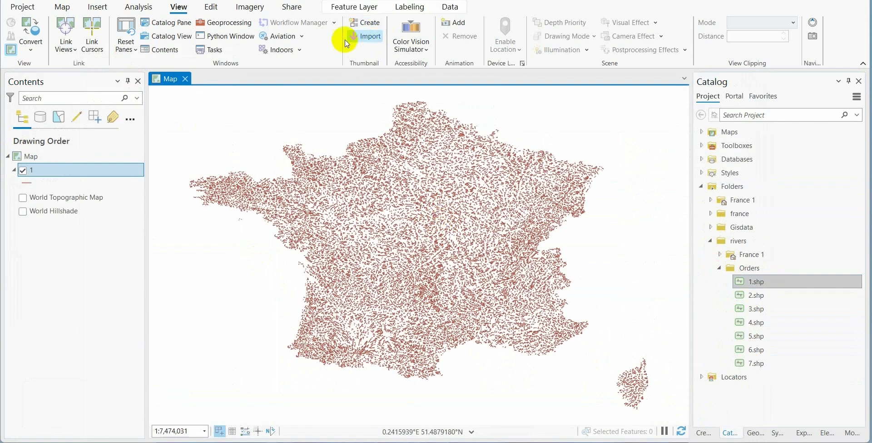
left_click(211, 7)
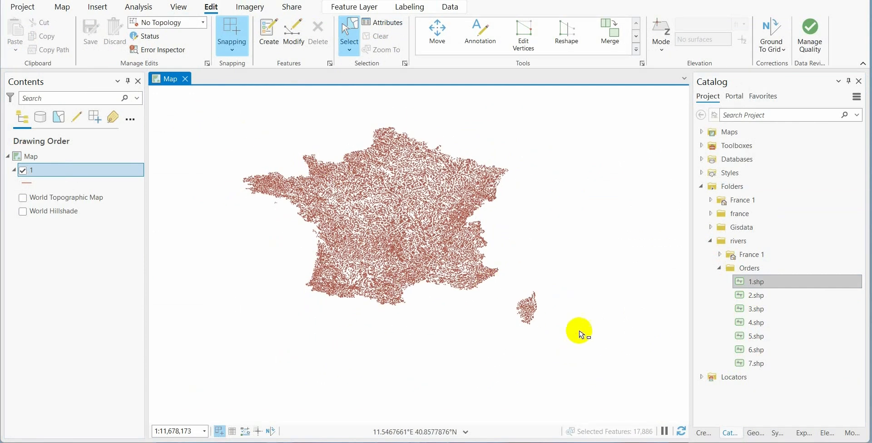
left_click(293, 34)
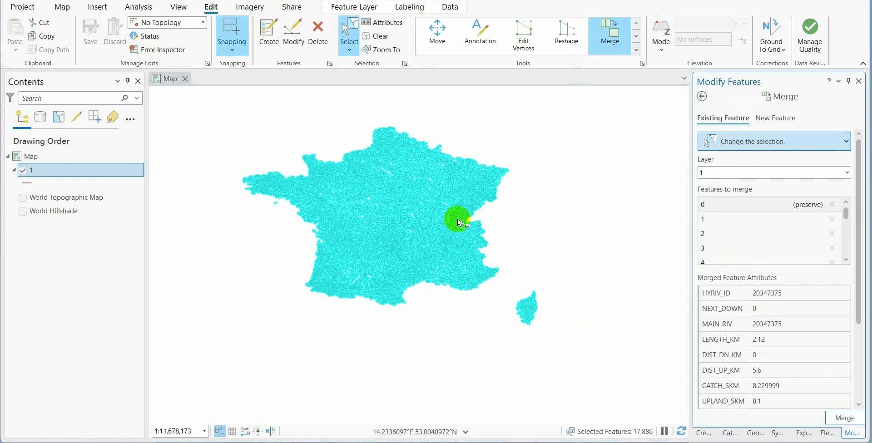
left_click(844, 418)
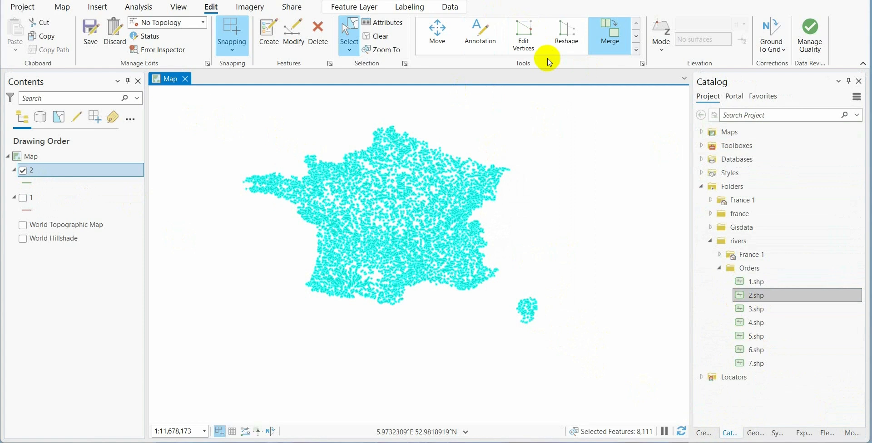
mouse_move(673, 157)
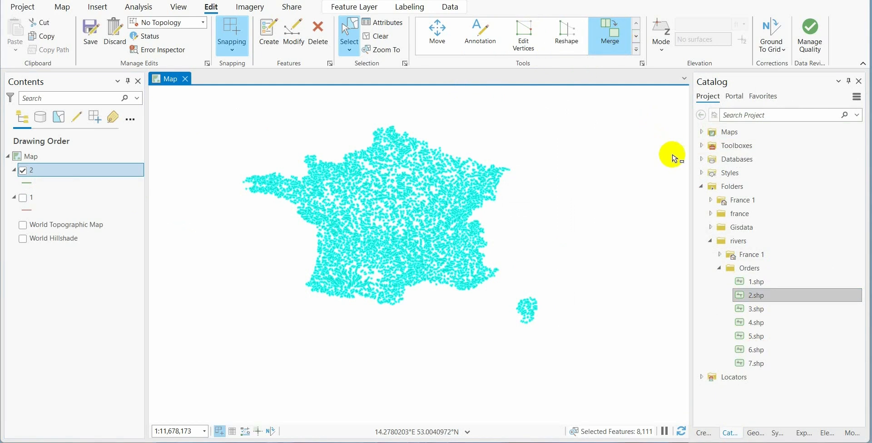
Step: Merge the order 2 and order 4 river features into single features
left_click(610, 31)
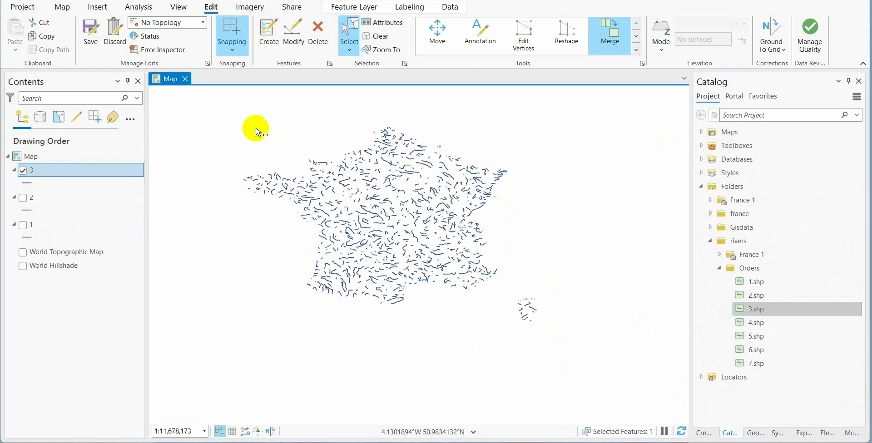
left_click(609, 31)
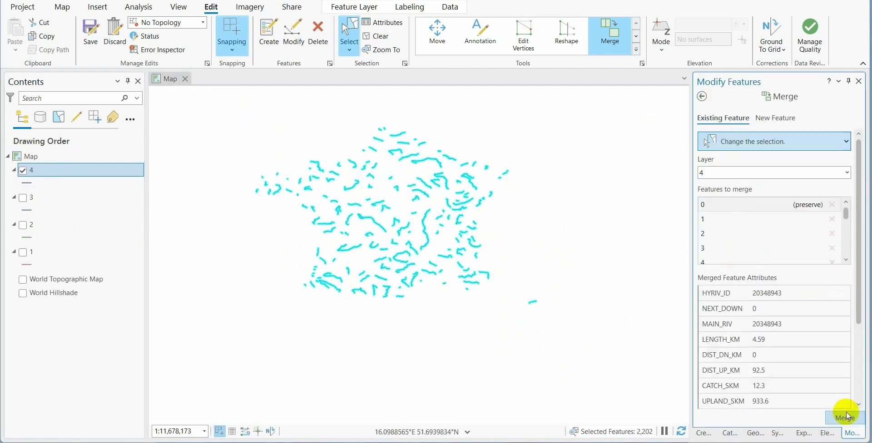
left_click(843, 418)
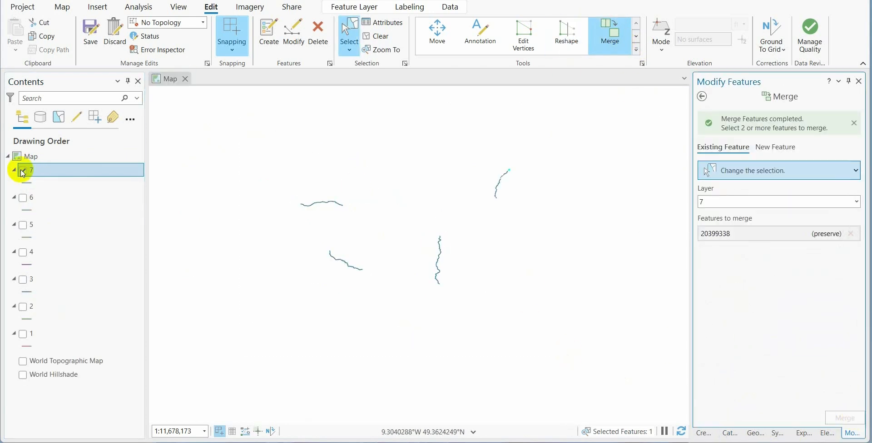
mouse_move(23, 173)
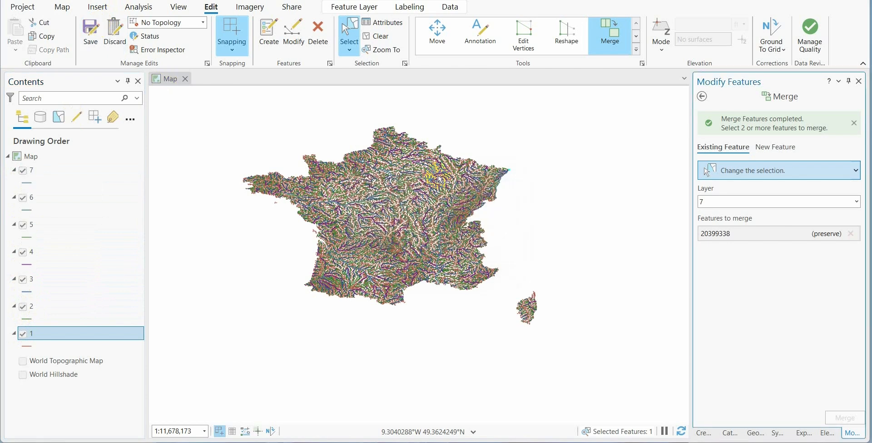
mouse_move(305, 145)
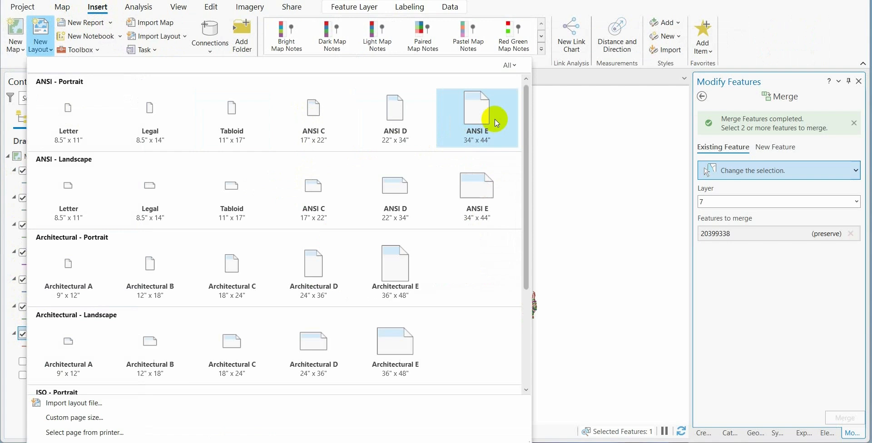
mouse_move(487, 119)
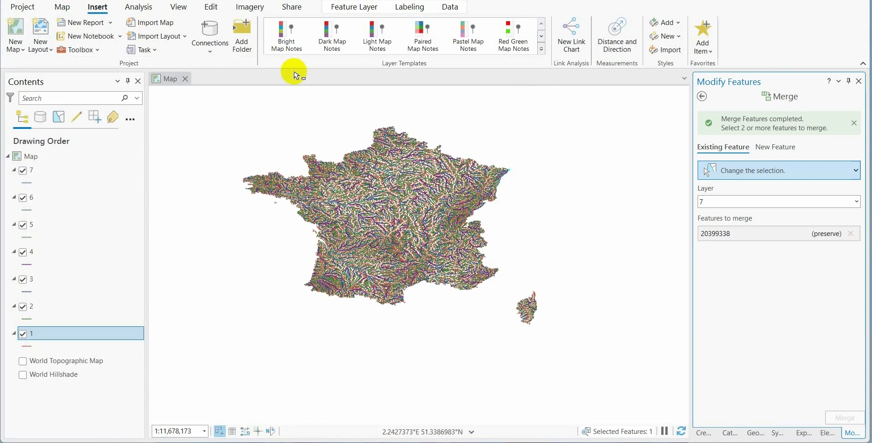
Step: Create an ANSI E portrait layout with a page-filling map frame zoomed to France
left_click(213, 78)
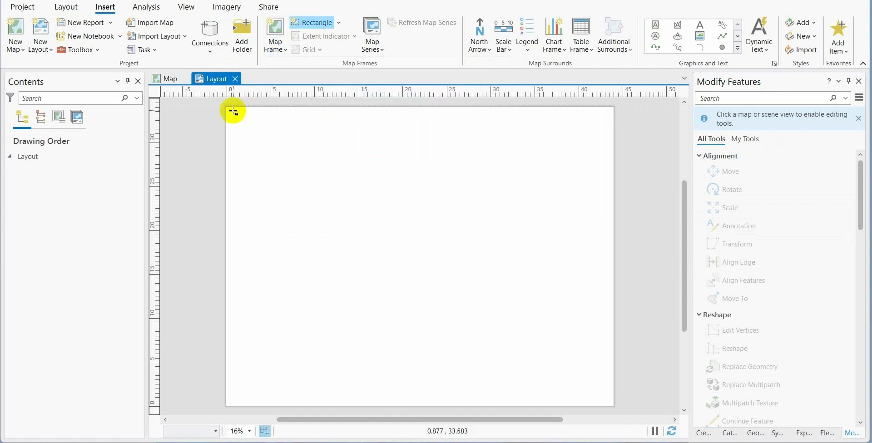
left_click_drag(233, 110, 433, 232)
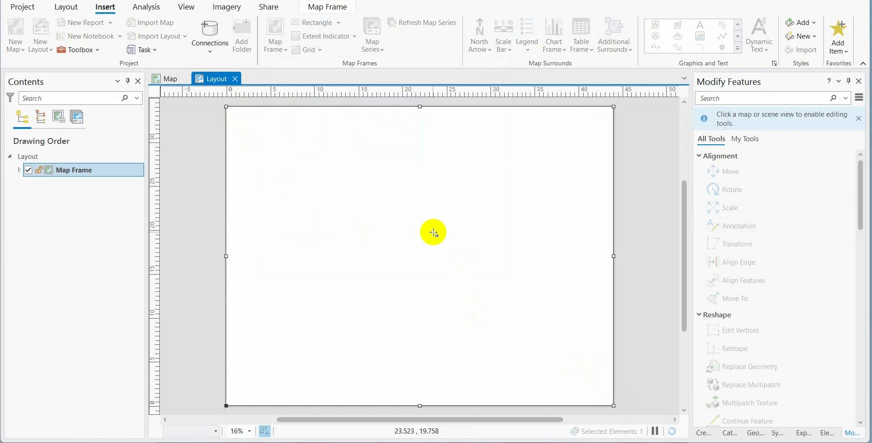
left_click(66, 7)
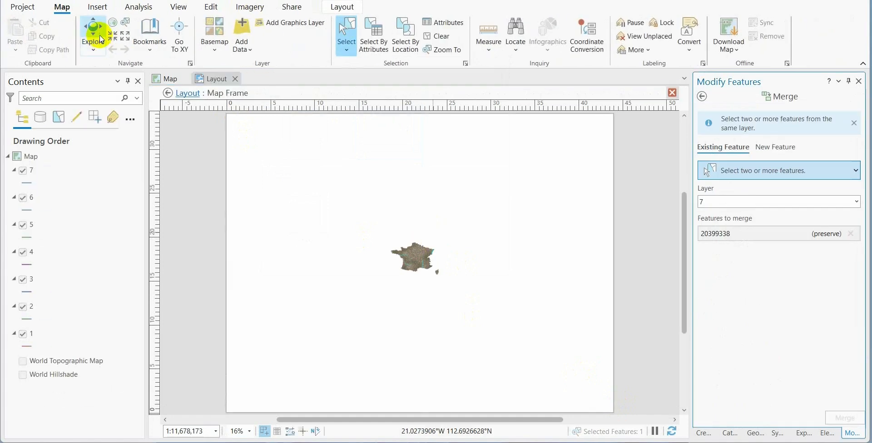
left_click(113, 33)
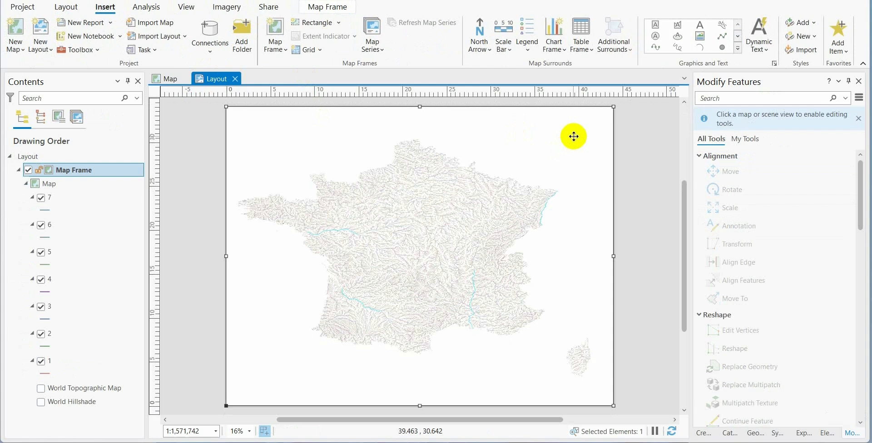
Step: Set the map frame background colour to black and download the Glow style file
left_click(744, 110)
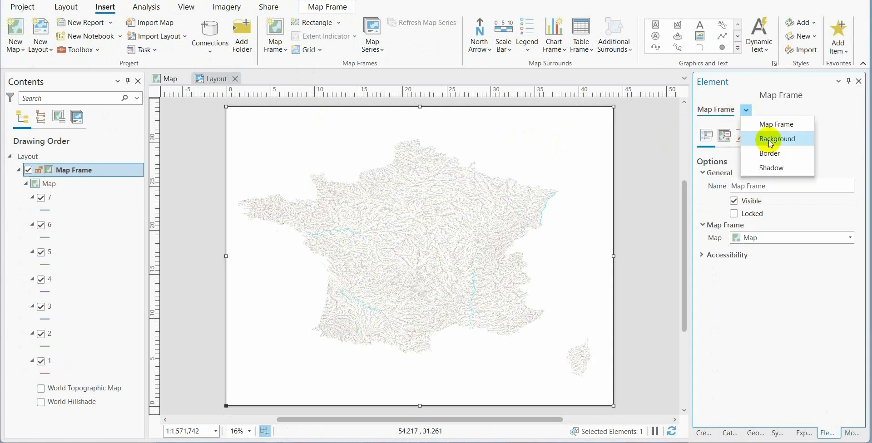
left_click(777, 138)
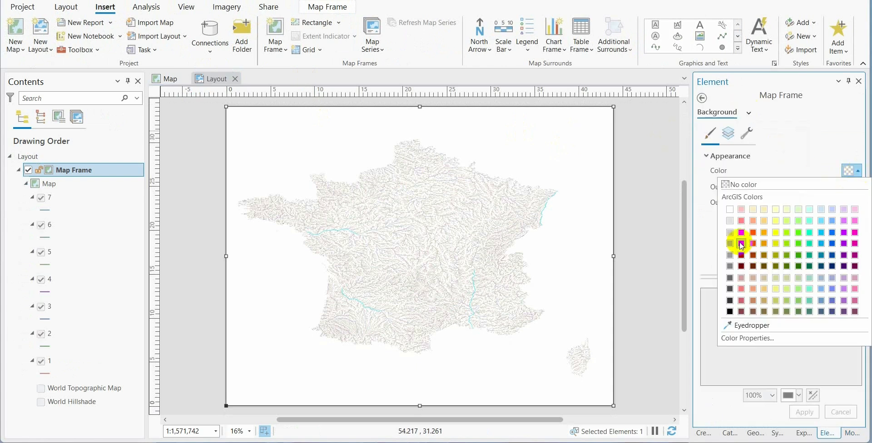
left_click(730, 311)
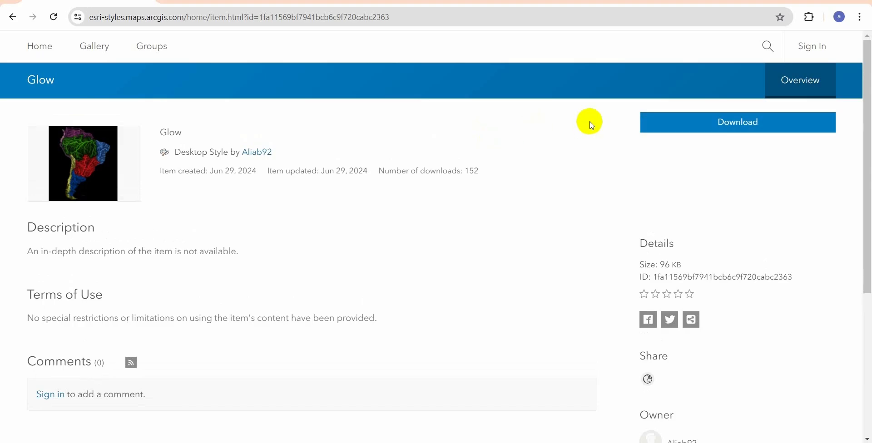
left_click(737, 122)
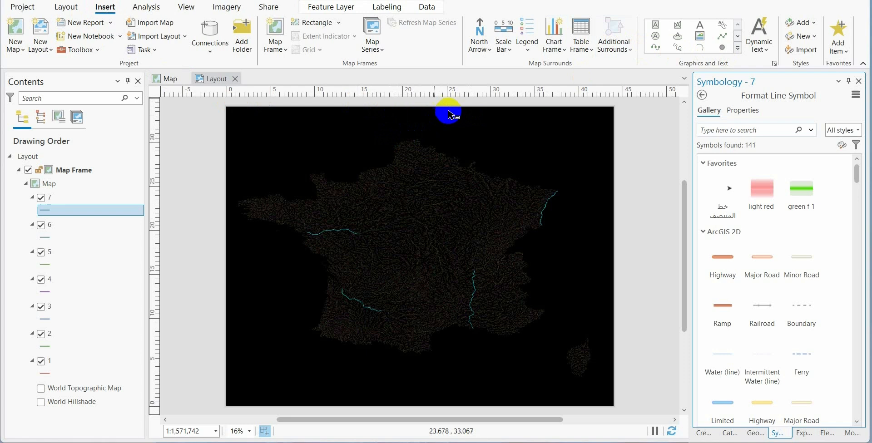
Step: Add the Glow style file to the project and give layer 7 a blue glow line symbol
left_click(799, 22)
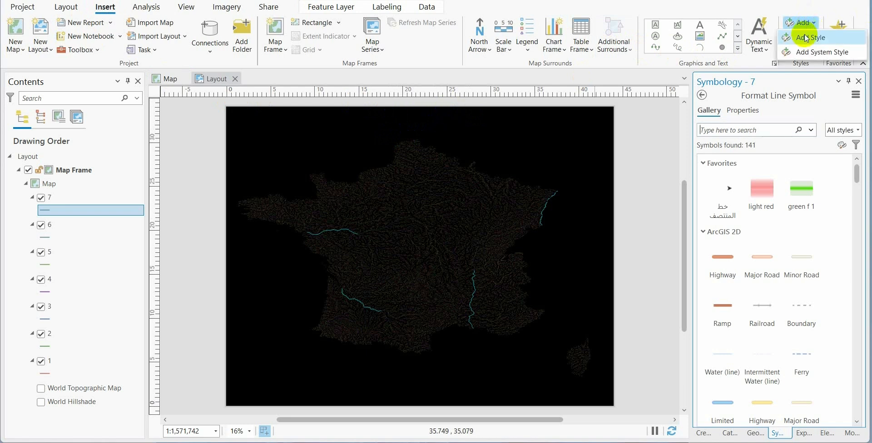
left_click(815, 37)
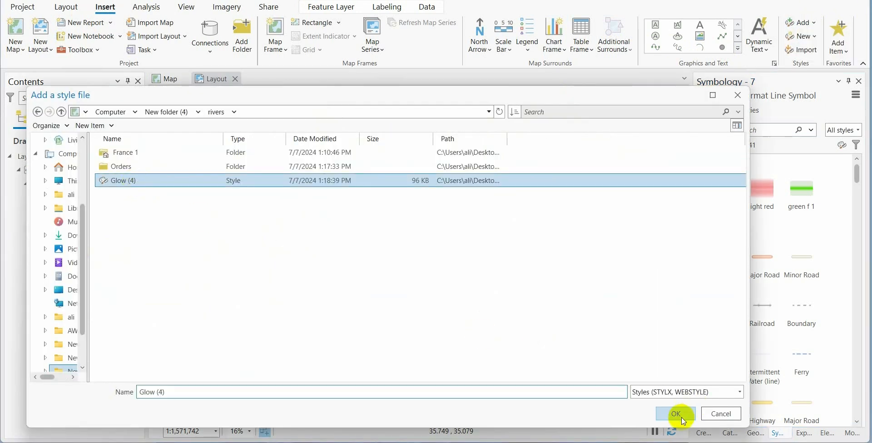
left_click(675, 414)
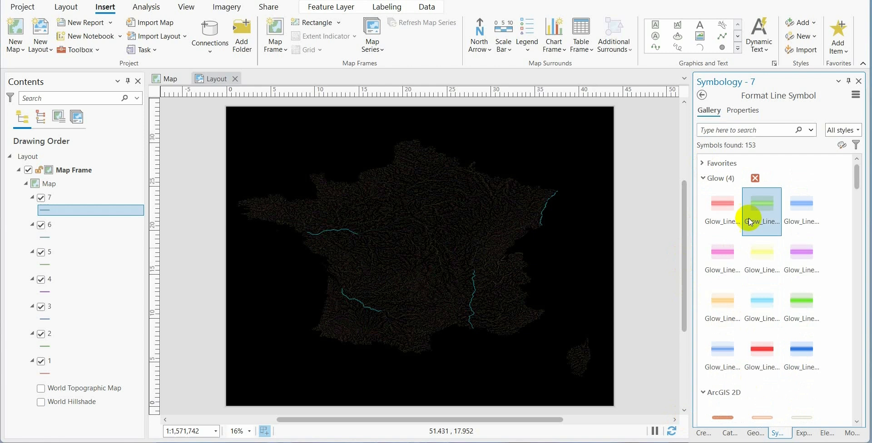
left_click(801, 358)
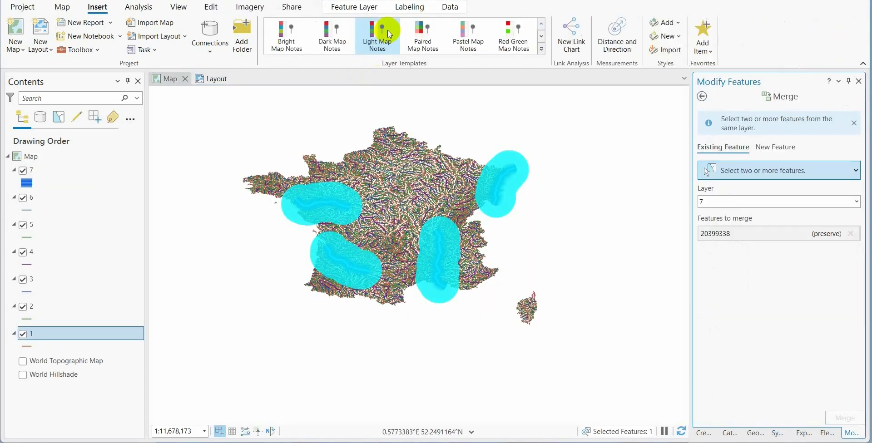
Step: Clear the feature selection and pick the stream order 7 symbol
left_click(210, 6)
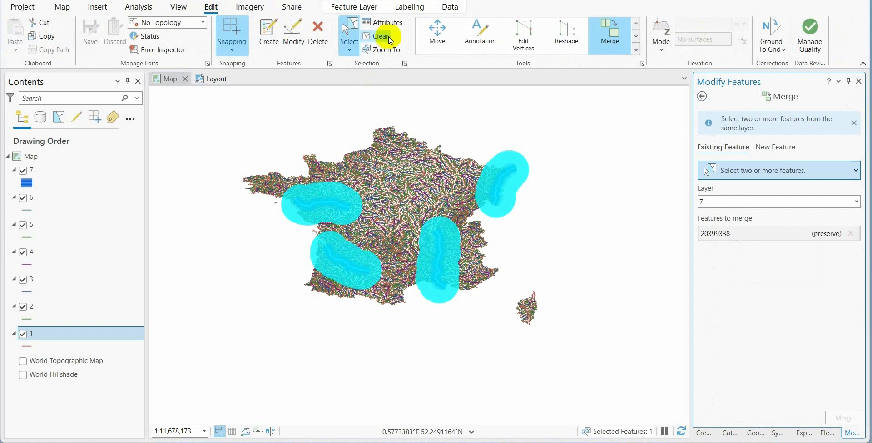
left_click(380, 36)
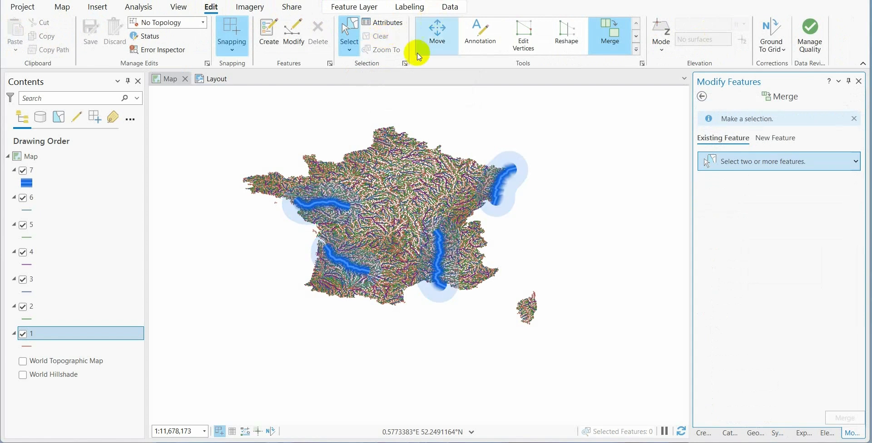
left_click(217, 78)
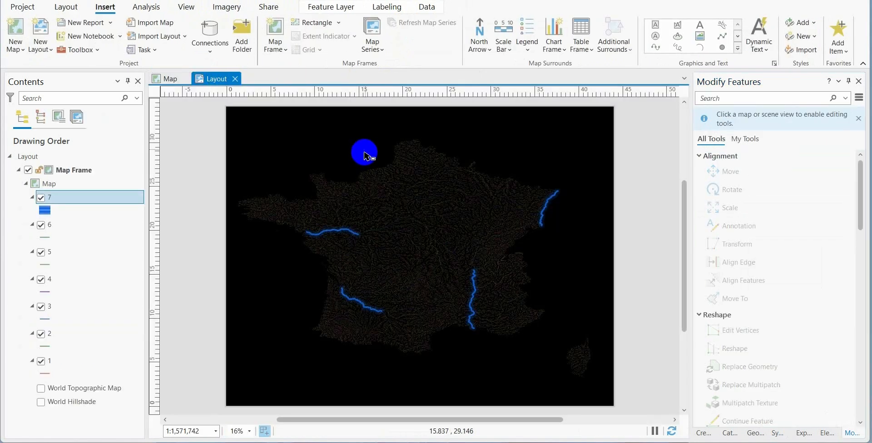
Step: Give stream orders 7 and 6 the blue Glow_Line symbol at 20 pt width
left_click(43, 210)
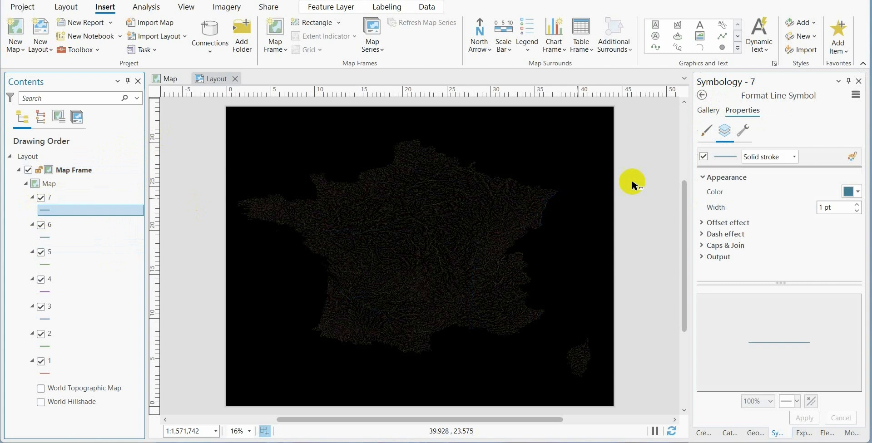
left_click(707, 110)
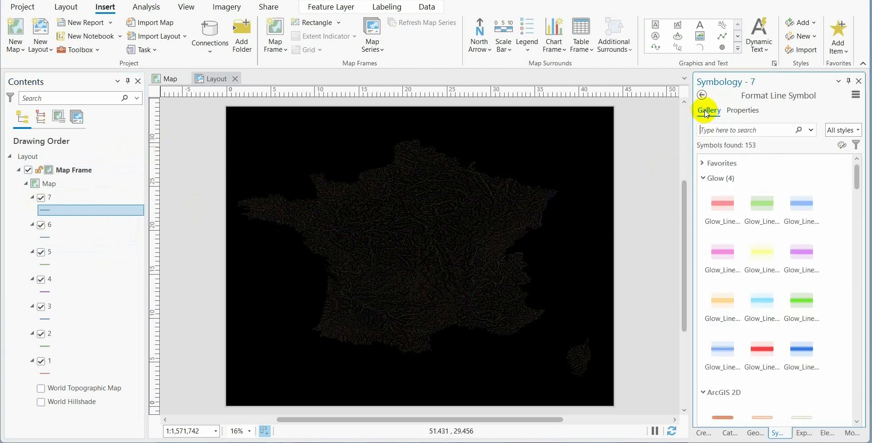
left_click(801, 356)
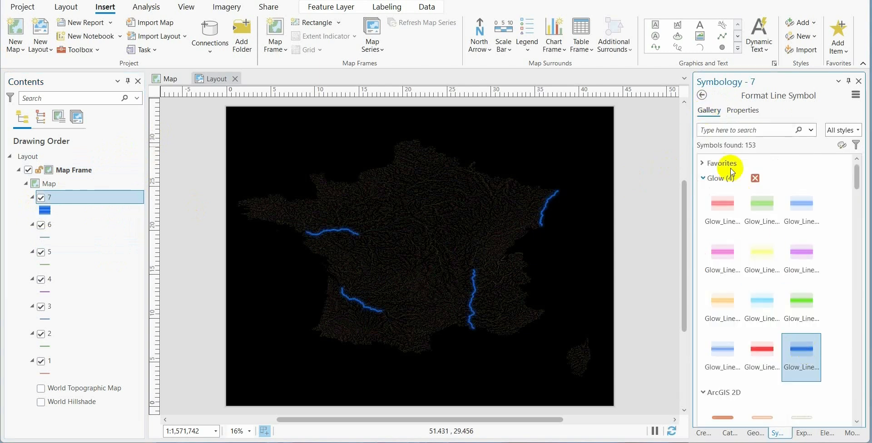
left_click(742, 110)
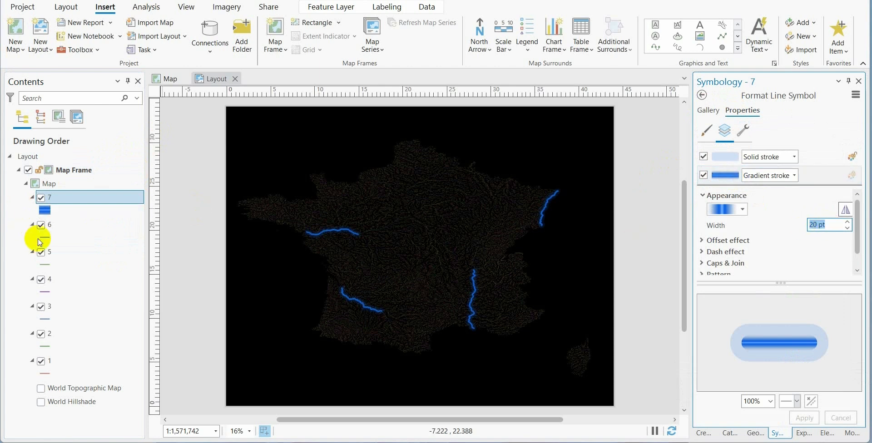
left_click(67, 237)
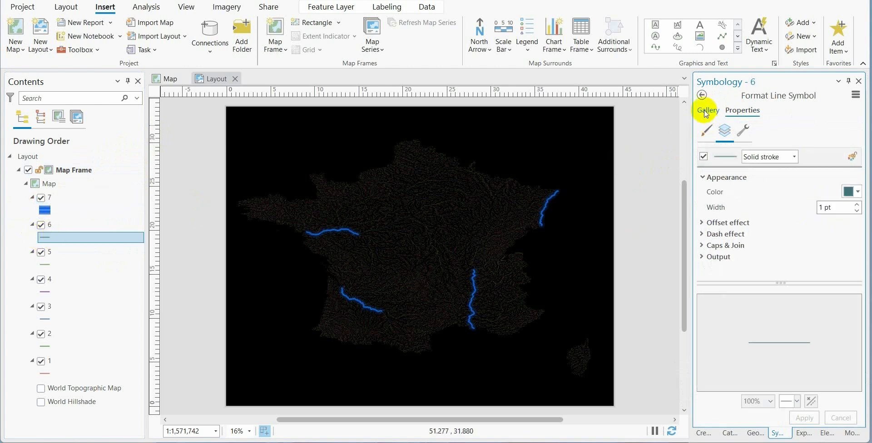
left_click(709, 110)
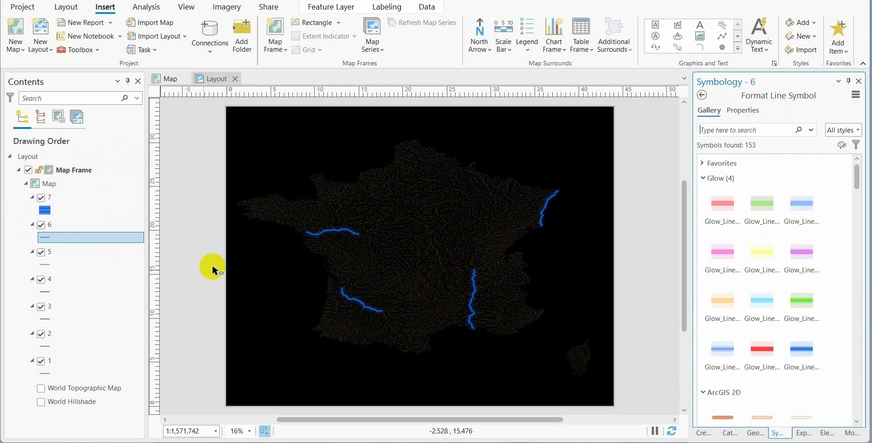
left_click(742, 110)
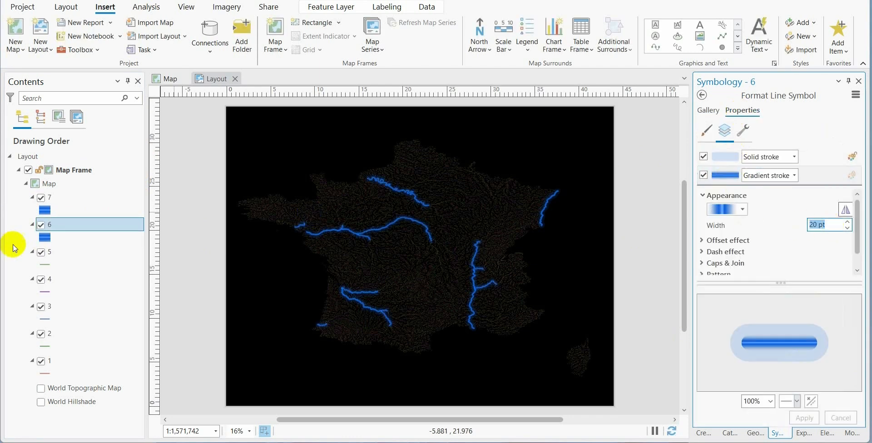
Step: Give stream orders 5, 4 and 3 the blue Glow_Line symbol with thinner widths (15 pt and down)
left_click(708, 110)
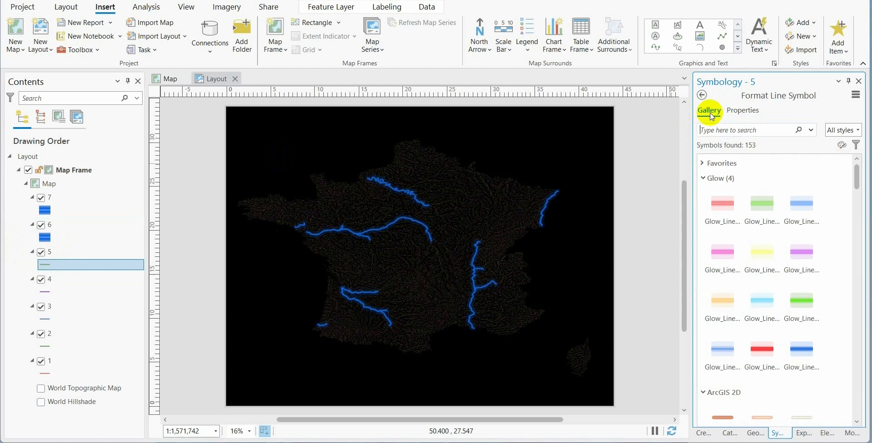
left_click(742, 110)
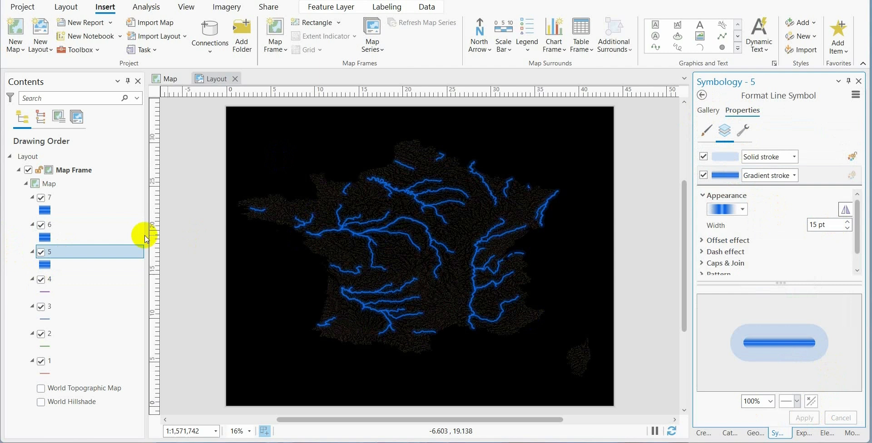
left_click(67, 279)
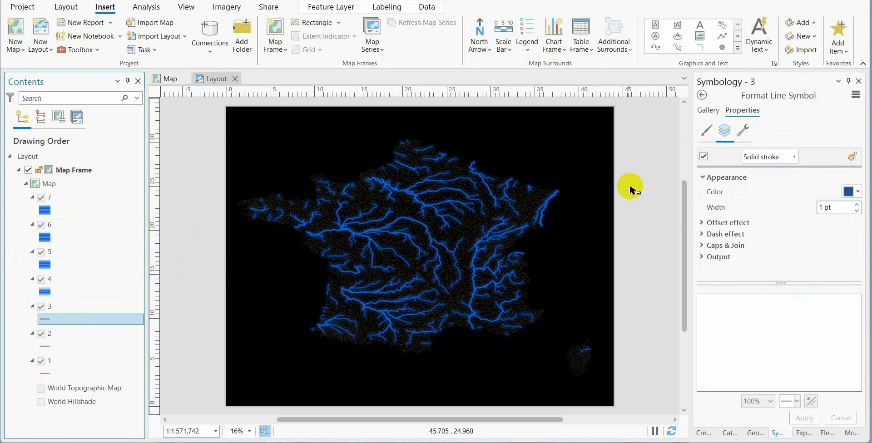
left_click(707, 110)
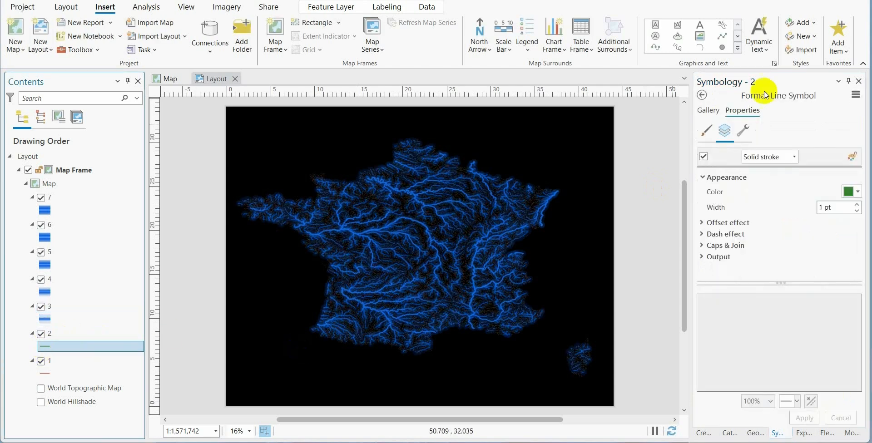
Step: Style stream order 2 as a 3 pt blue glow line with the Solid outer halo layer turned off
left_click(708, 110)
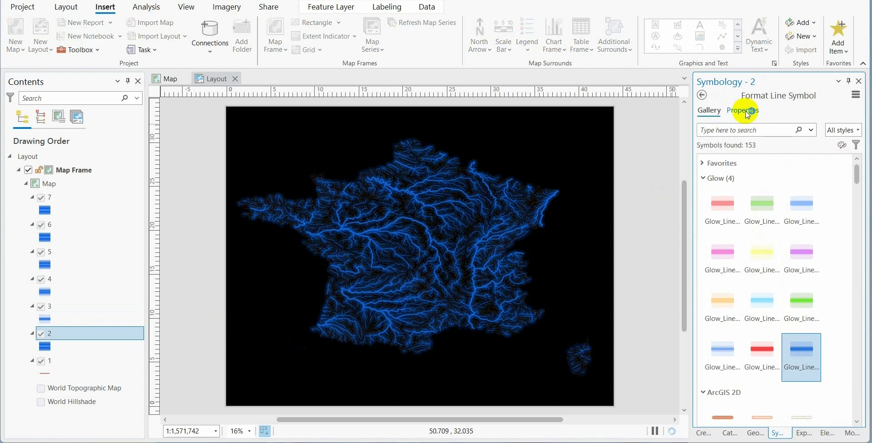
left_click(742, 110)
type("3")
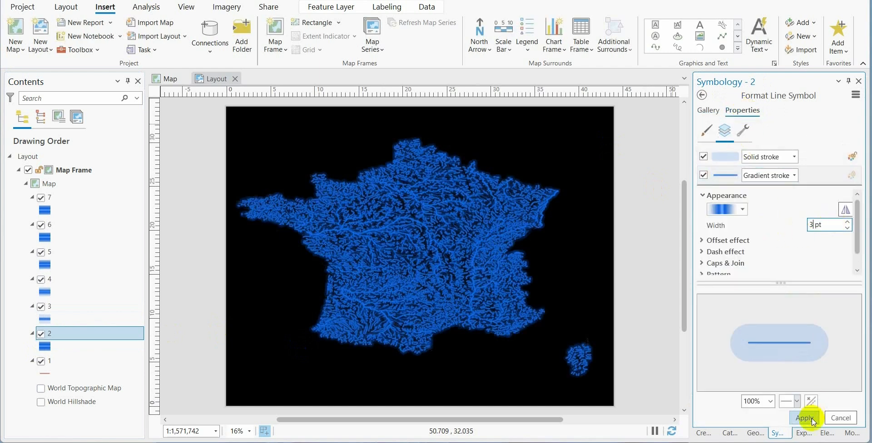
left_click(803, 418)
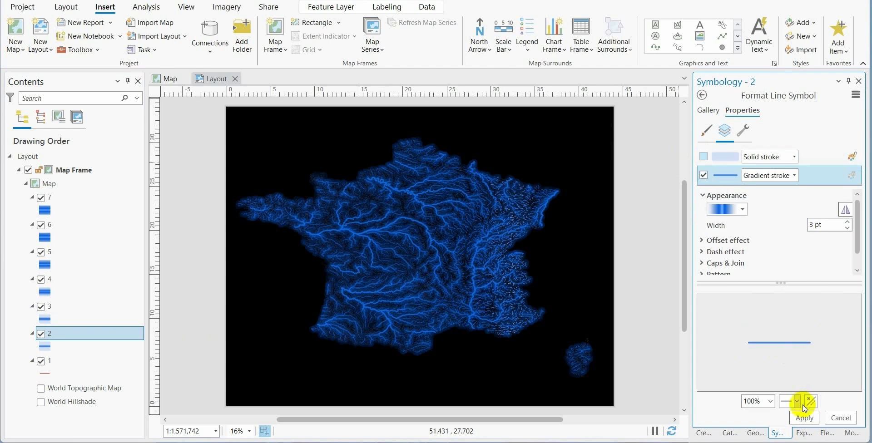
left_click(803, 417)
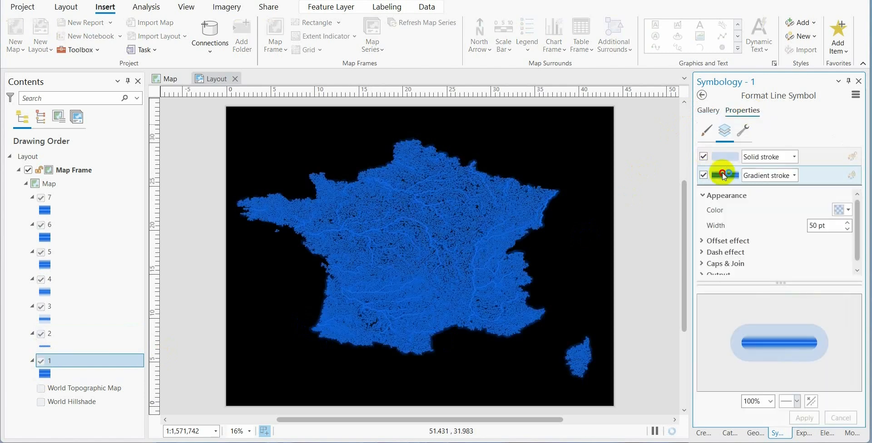
Step: Style stream order 1 as a 2 pt blue glow line without its outer halo
left_click(724, 175)
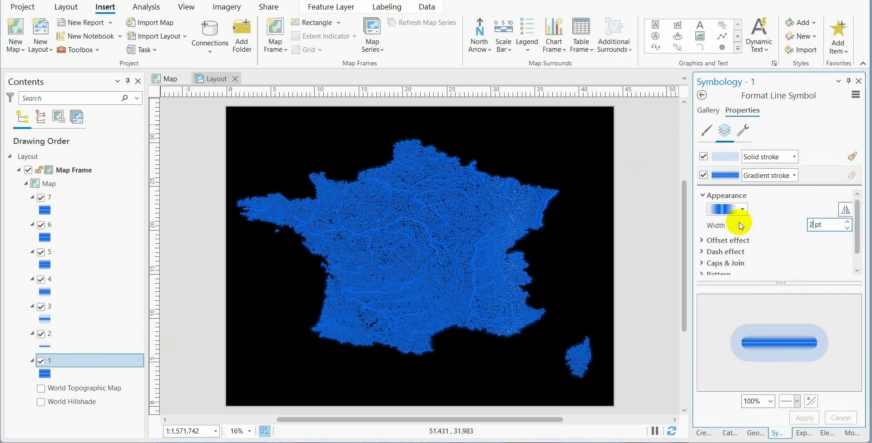
left_click(703, 157)
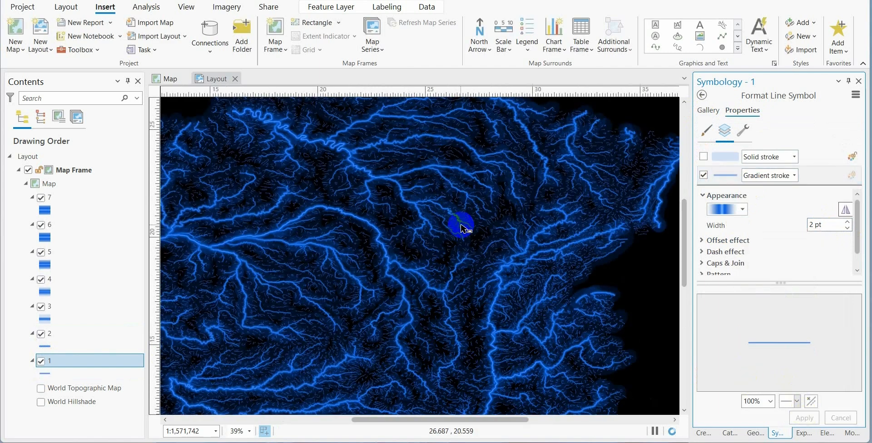
scroll("down", 3)
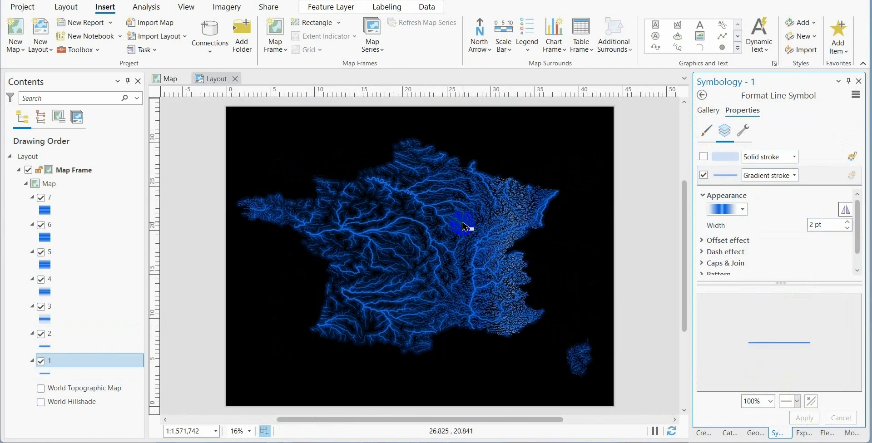
mouse_move(456, 209)
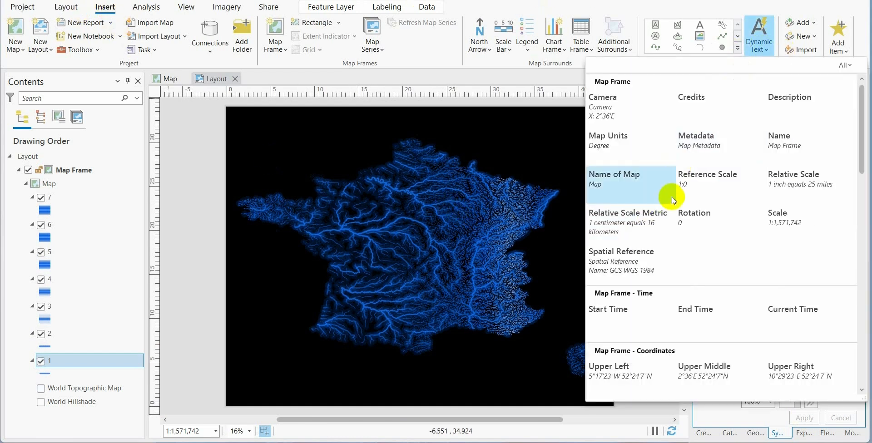
mouse_move(778, 146)
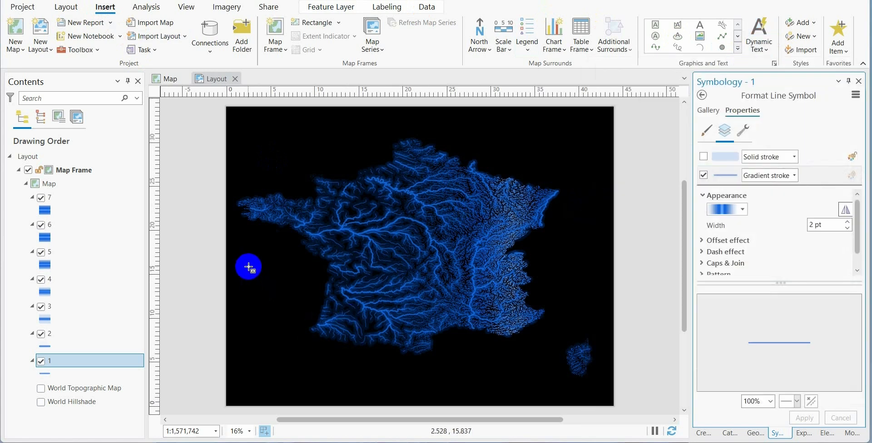
Step: Add a 'River networks in France' title text box to the layout and bring up Export Layout
left_click_drag(249, 267, 308, 302)
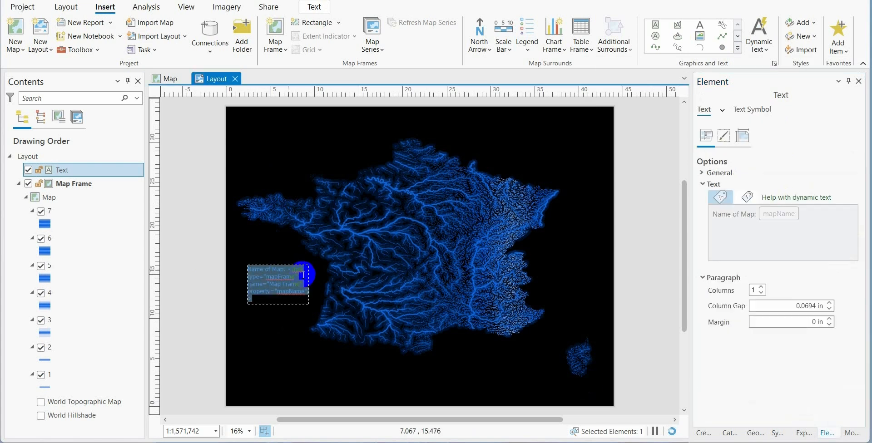
type("River networks")
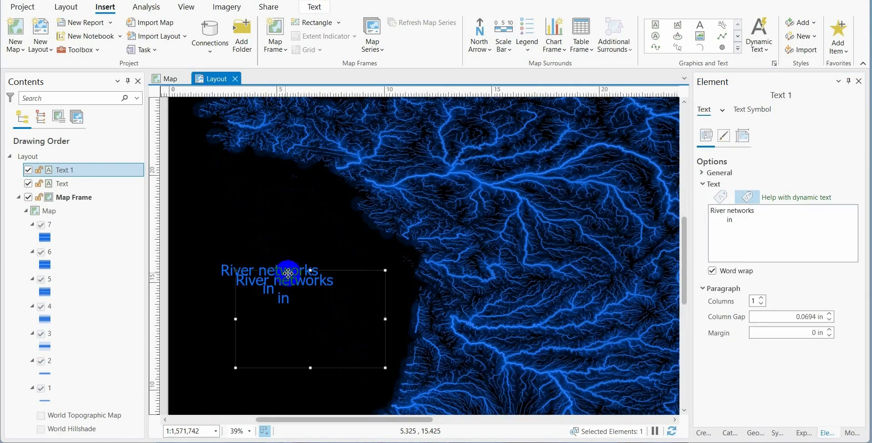
left_click(751, 112)
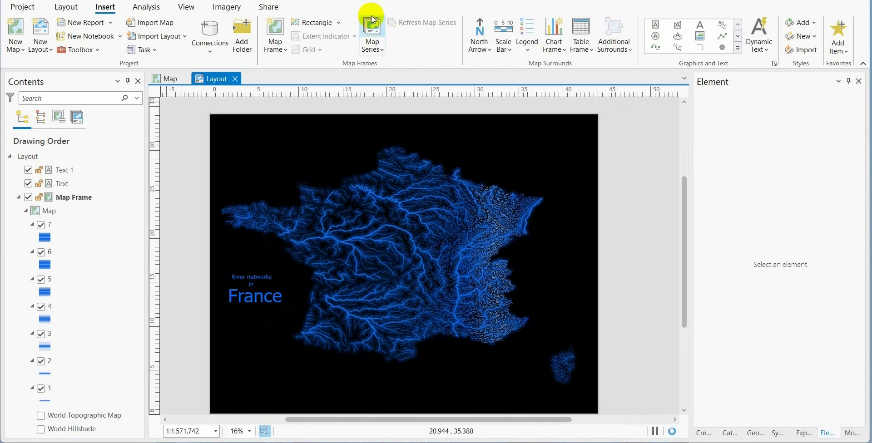
left_click(268, 6)
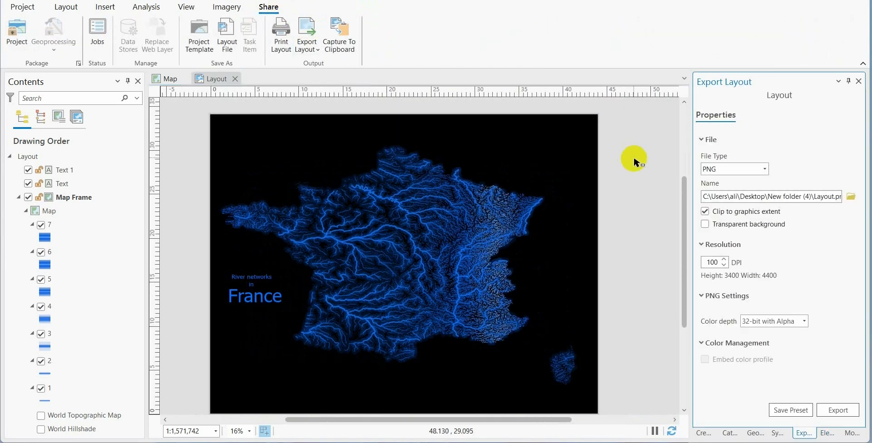